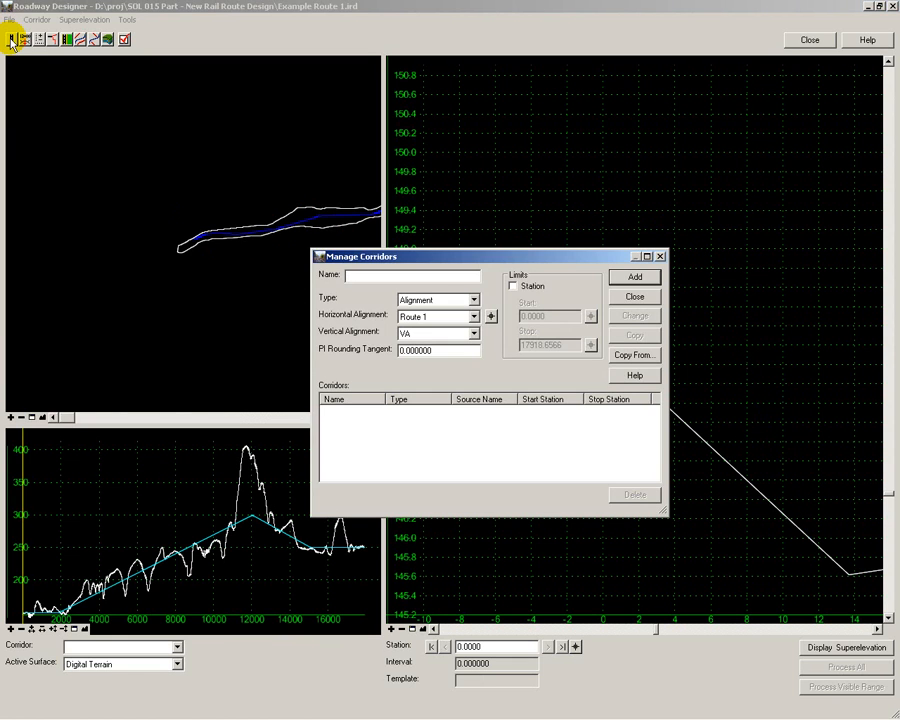
Step: Close Manage Corridors, leaving Example Route 1 active in the plan and profile views
left_click(634, 296)
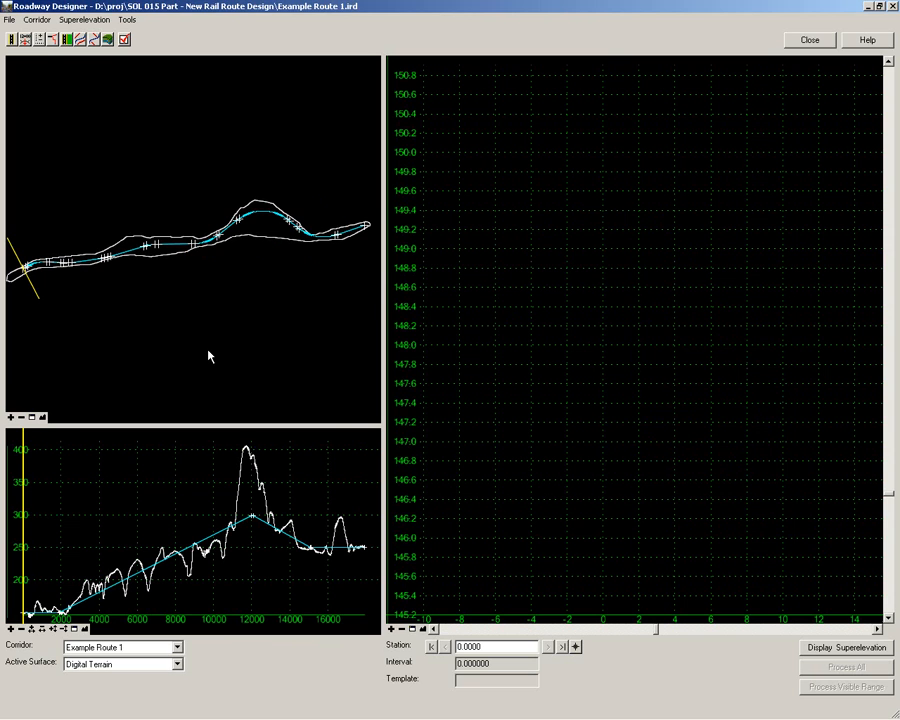